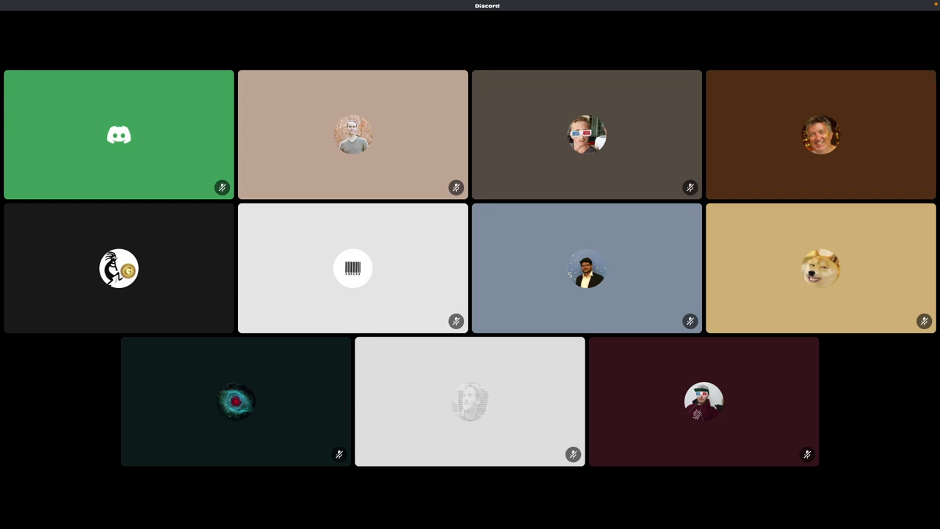
pyautogui.moveTo(820, 134)
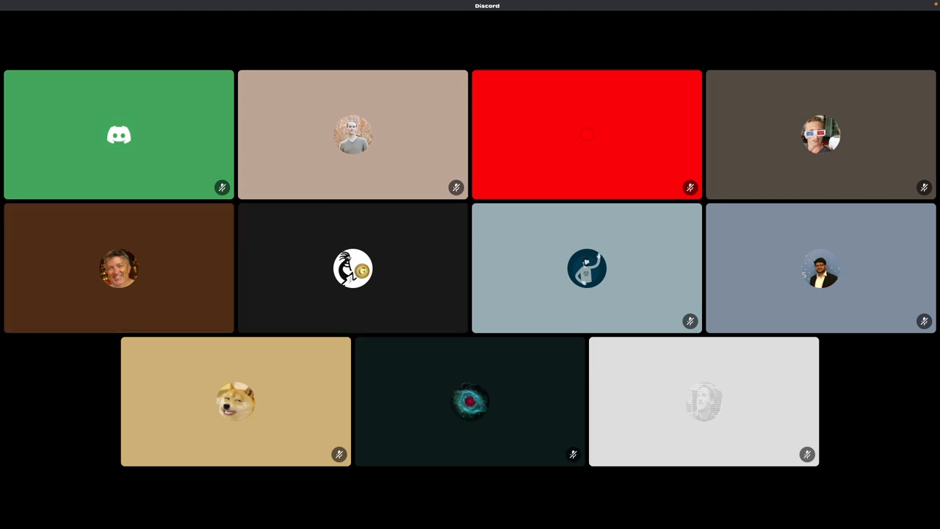
pyautogui.moveTo(353, 268)
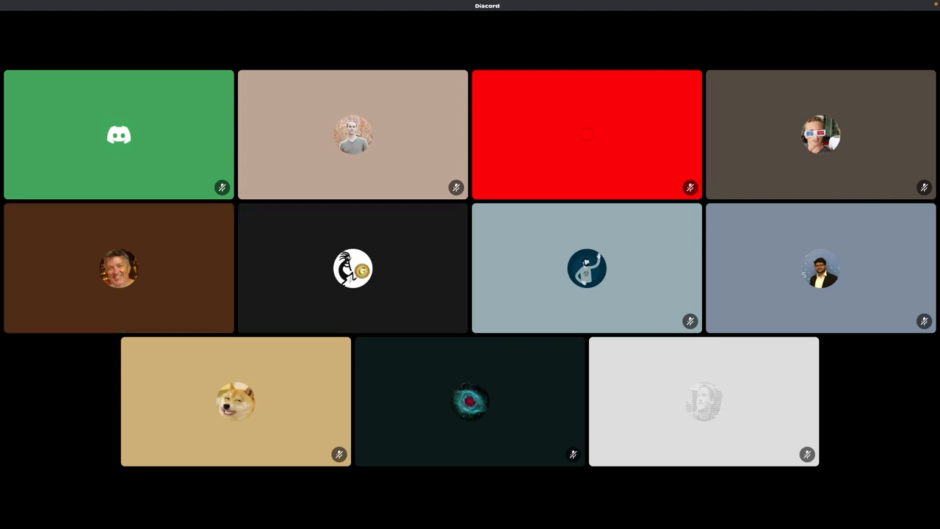
pyautogui.moveTo(118, 268)
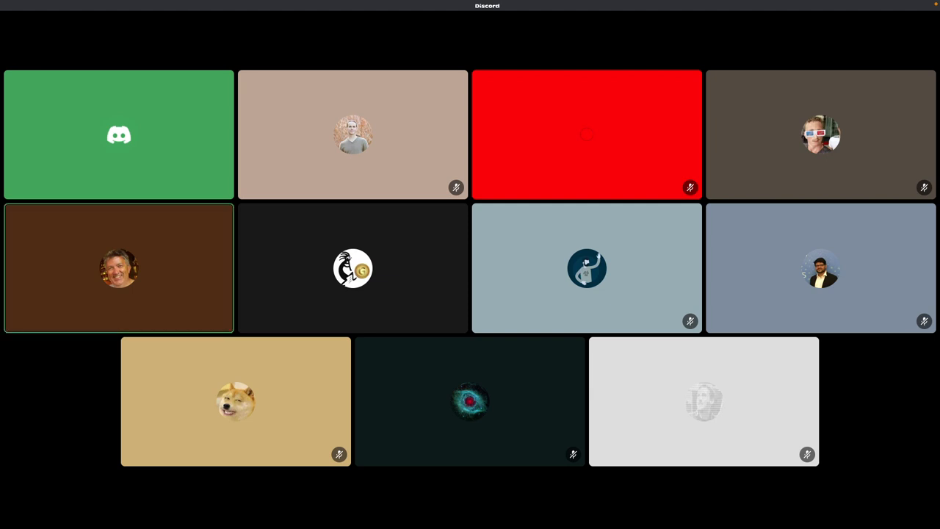
pyautogui.moveTo(353, 268)
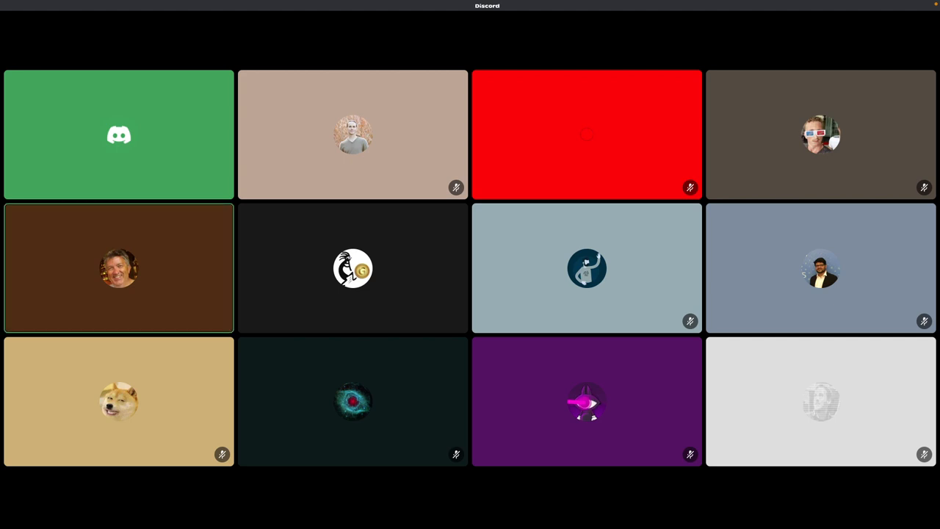
pyautogui.moveTo(352, 268)
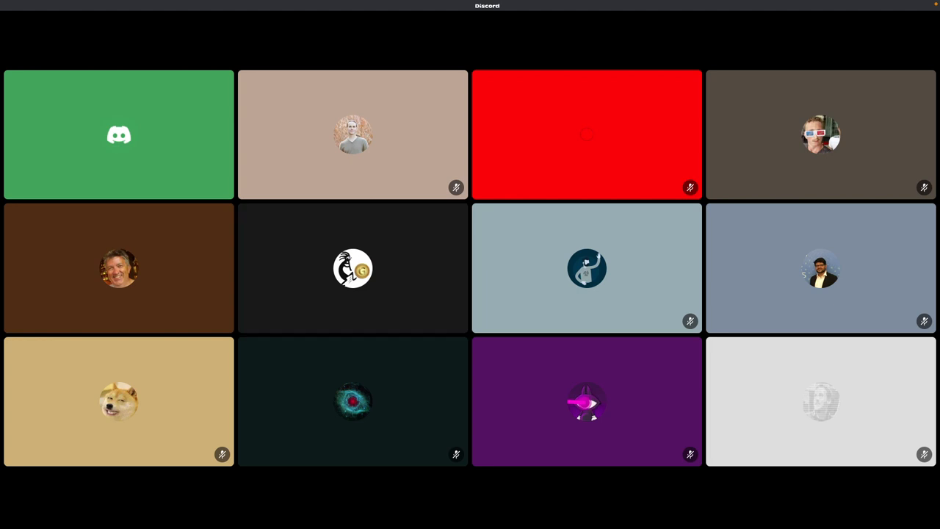
pyautogui.moveTo(352, 268)
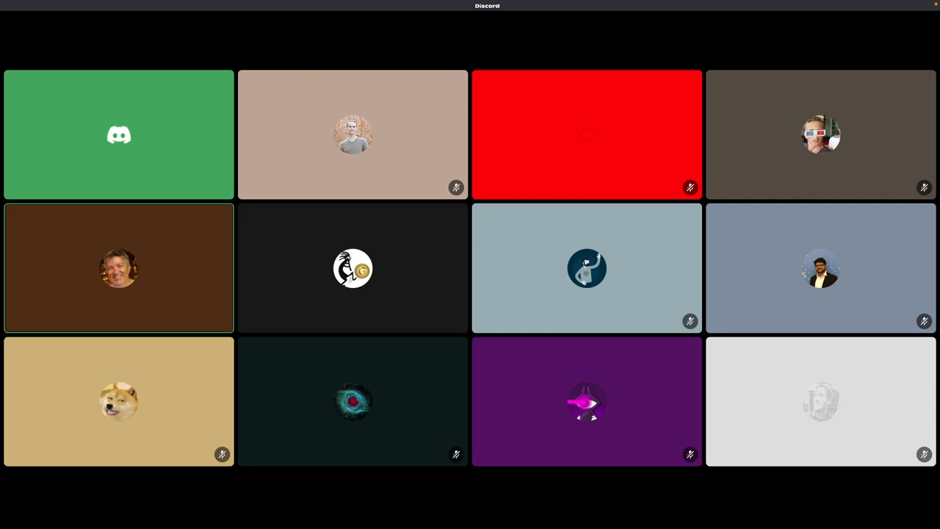
pyautogui.moveTo(353, 268)
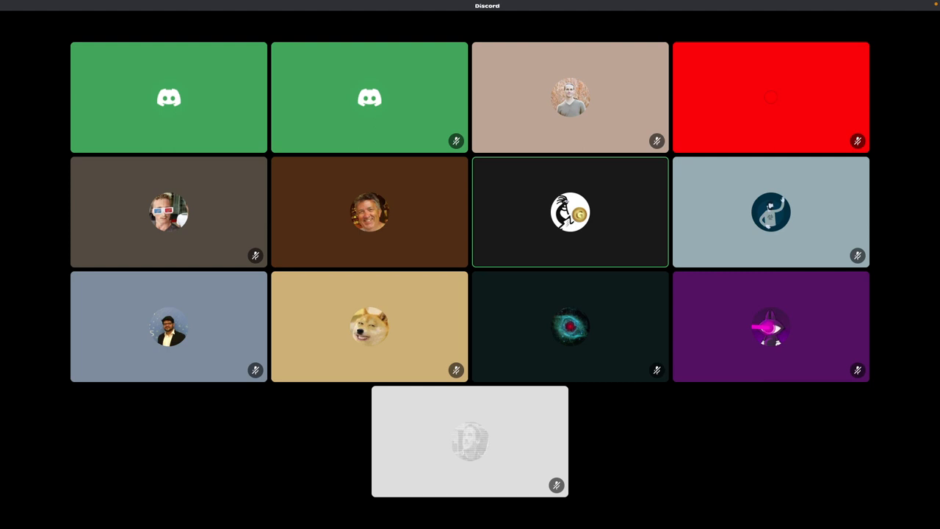
pyautogui.moveTo(368, 212)
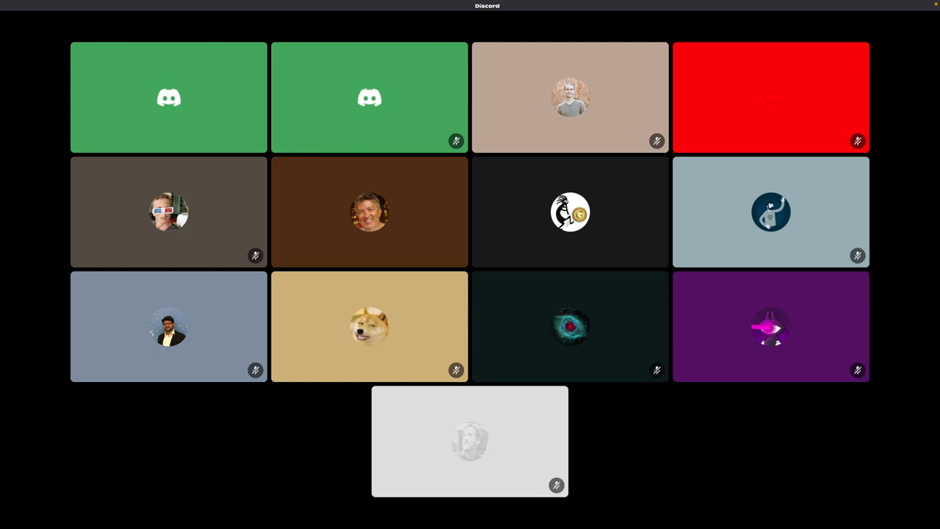
pyautogui.moveTo(370, 212)
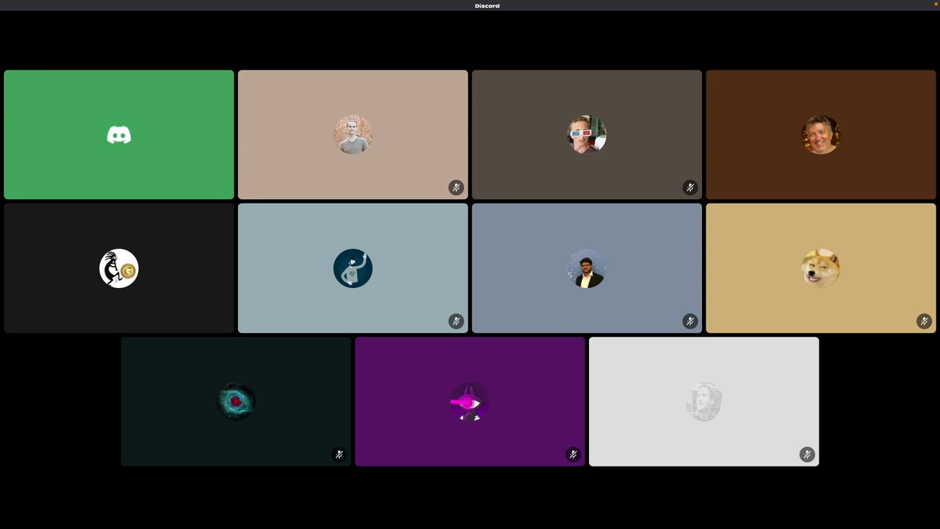
pyautogui.moveTo(821, 133)
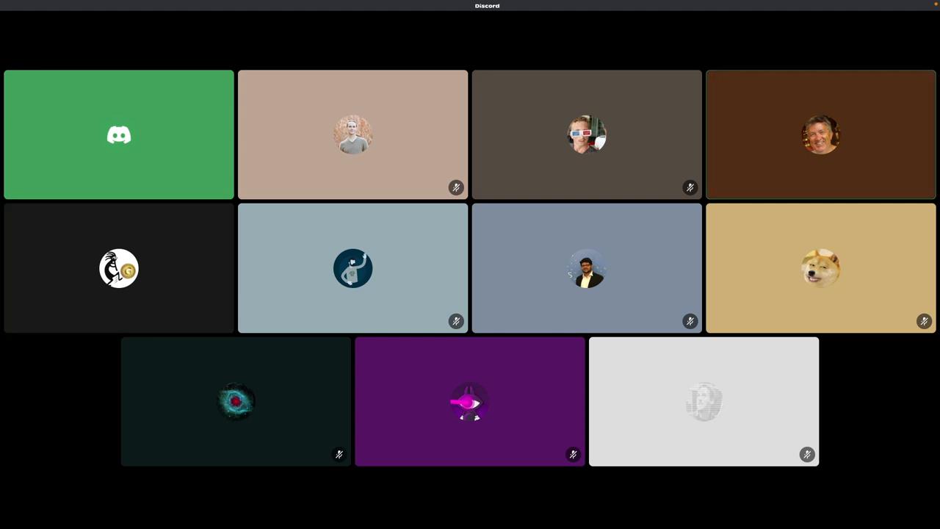
pyautogui.moveTo(820, 134)
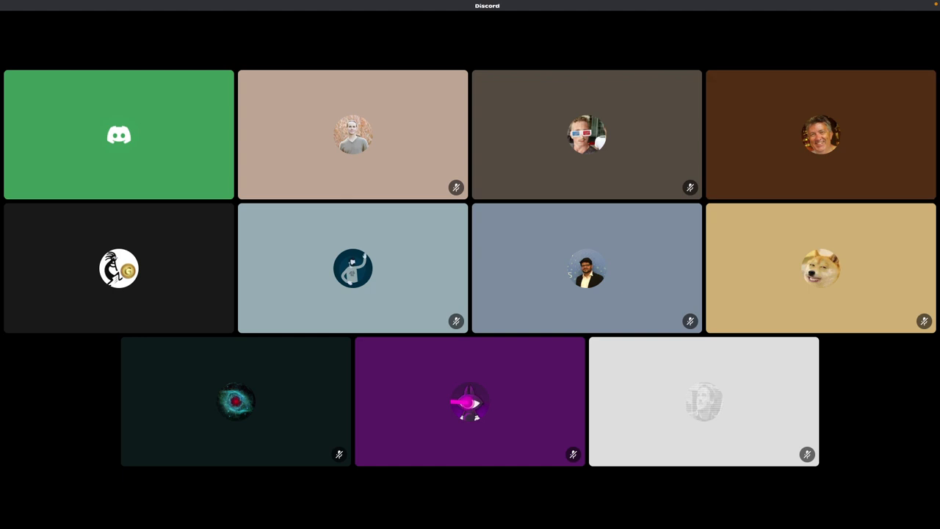
pyautogui.moveTo(820, 134)
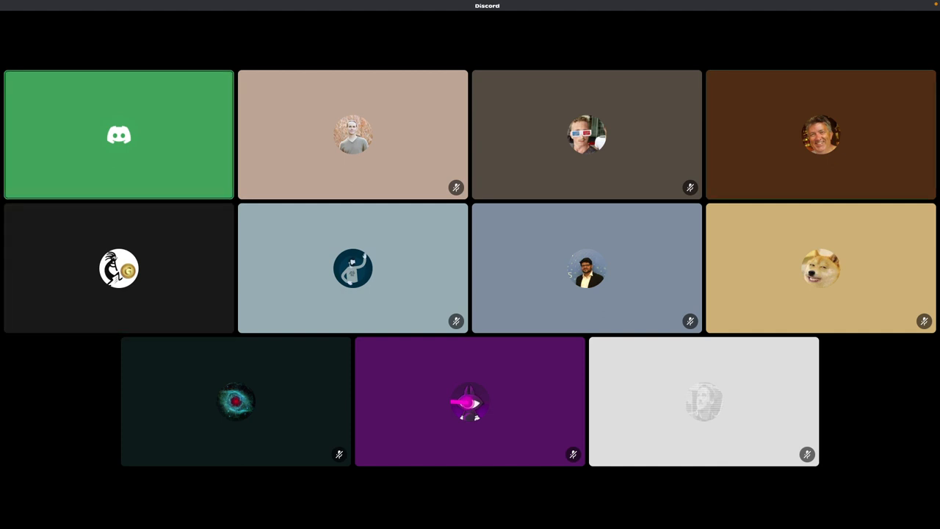
pyautogui.moveTo(820, 134)
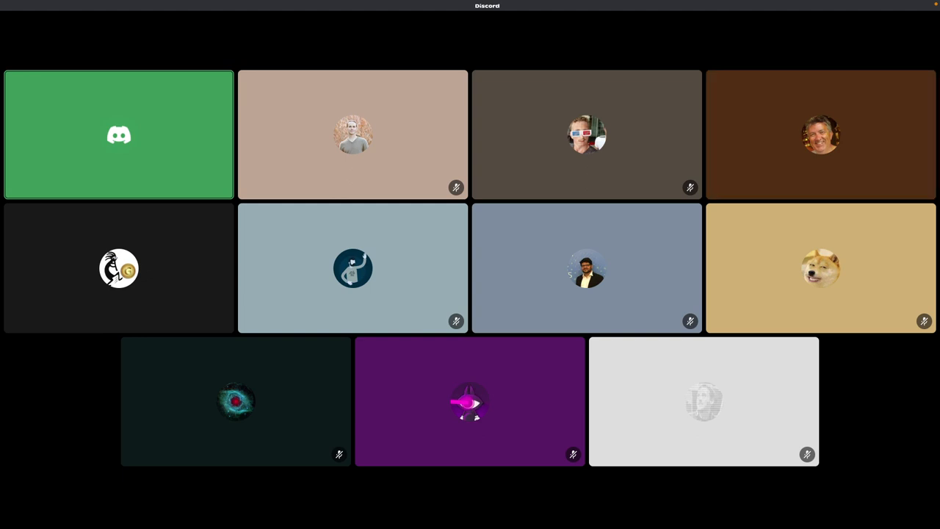
pyautogui.moveTo(820, 134)
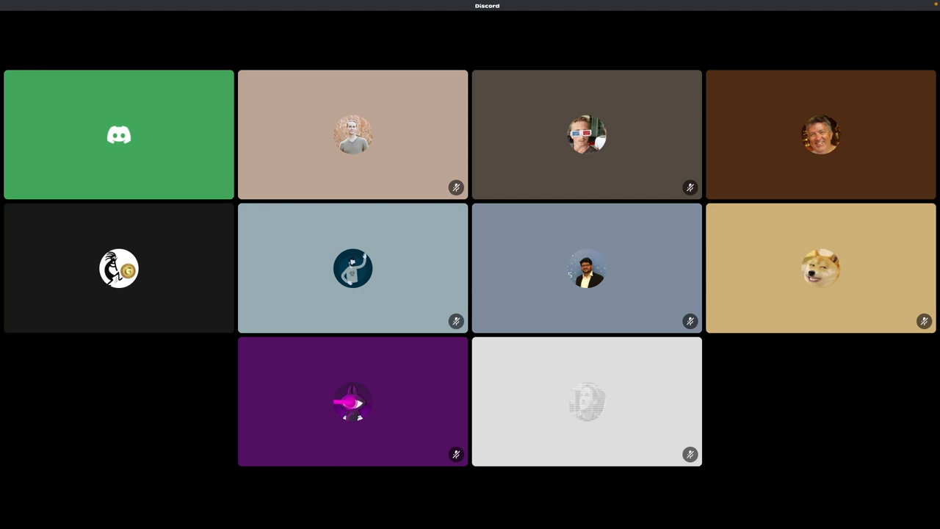
pyautogui.click(118, 268)
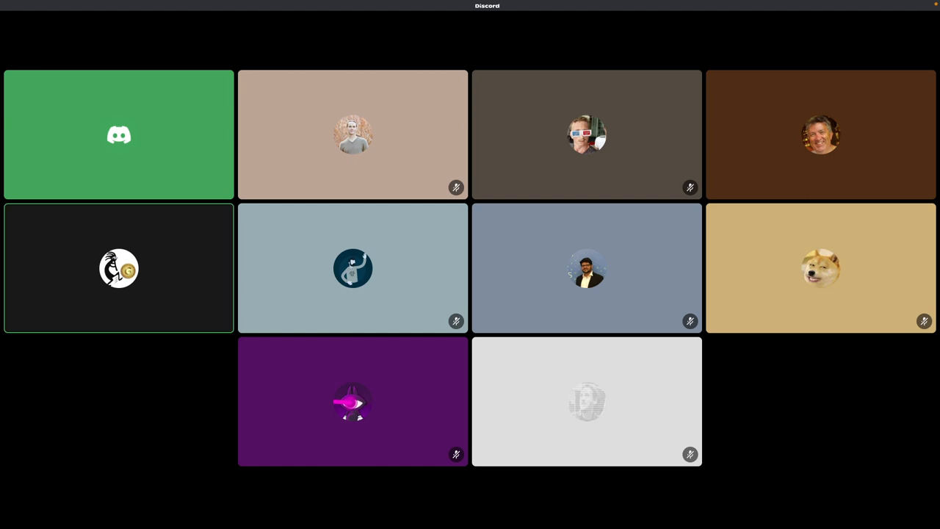